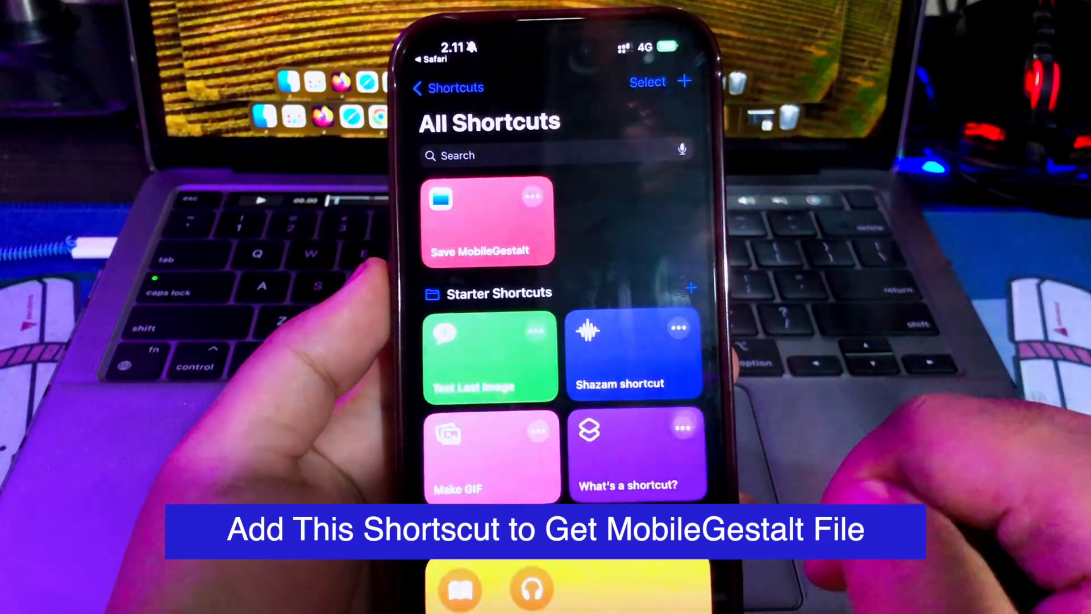
# Run the Save MobileGestalt shortcut from the All Shortcuts list
pyautogui.click(488, 221)
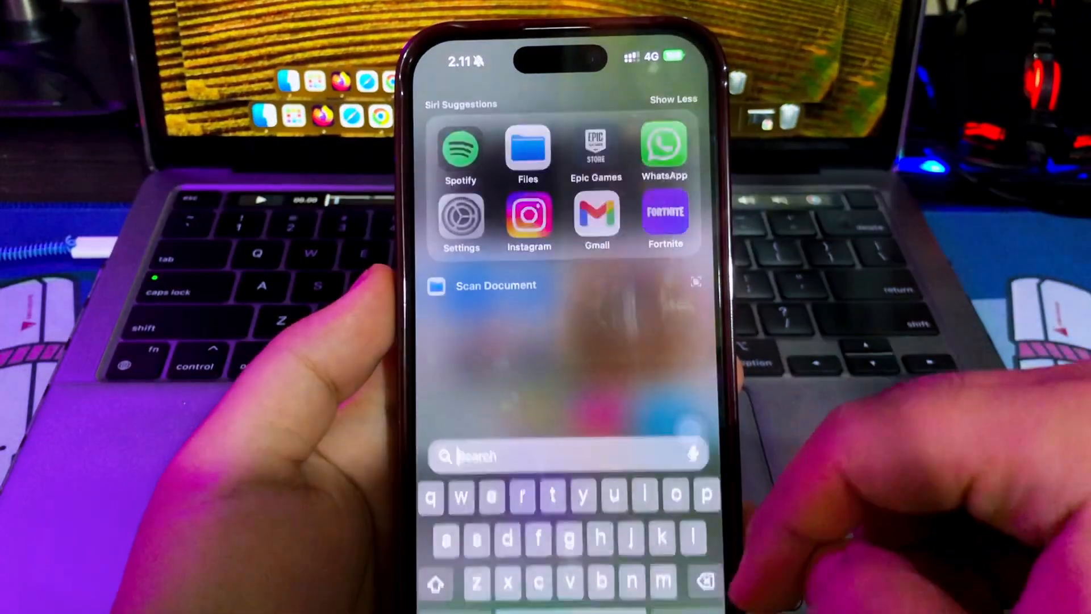
# Launch Settings from the Spotlight Siri Suggestions
pyautogui.click(527, 146)
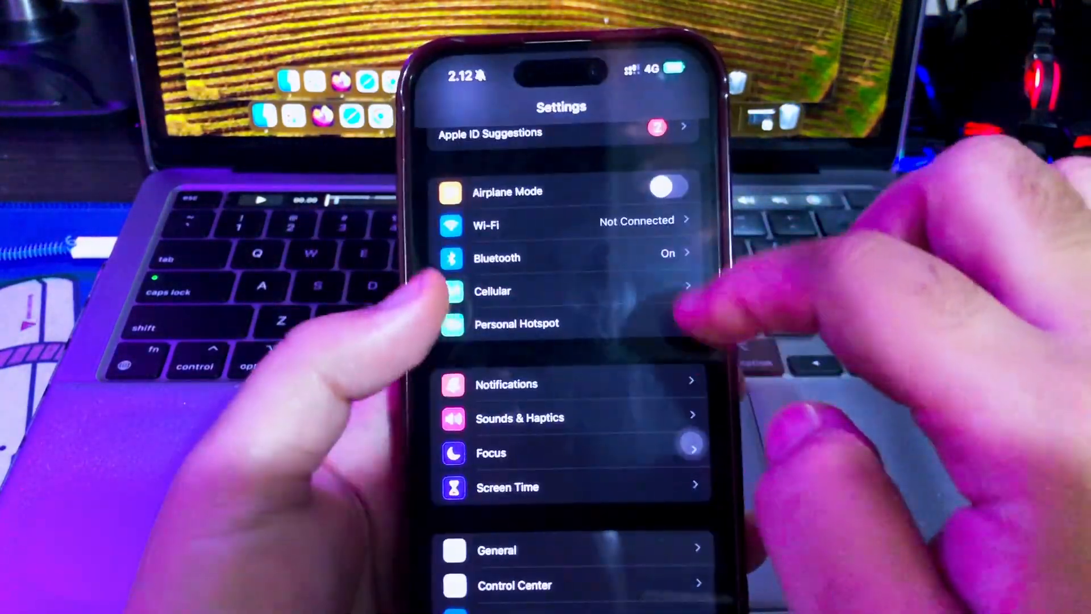
pyautogui.scroll(-3)
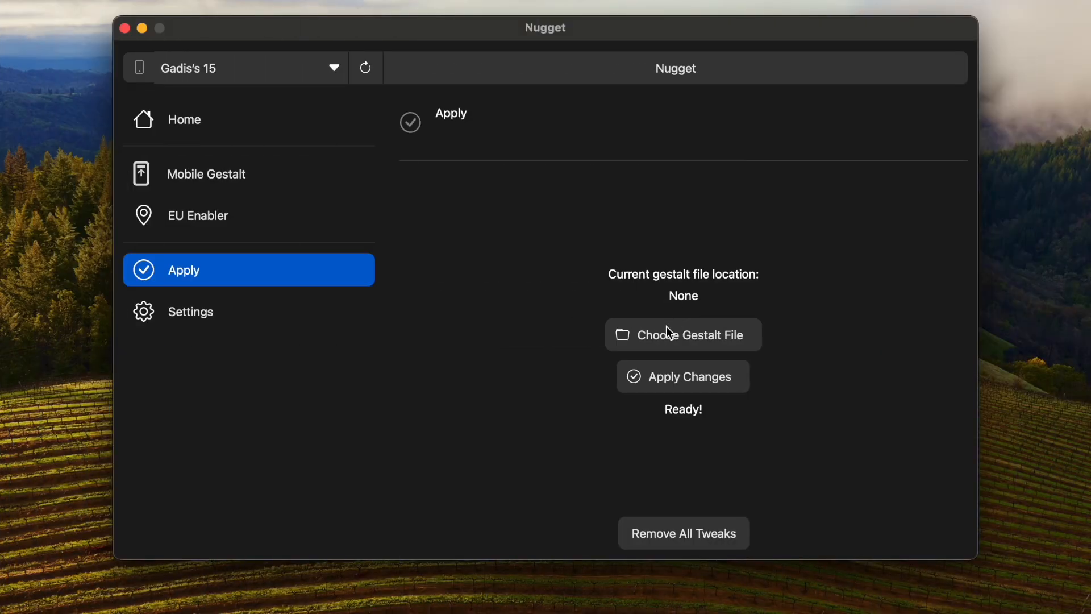
# Load com.apple.MobileGestalt.plist from the Pictures folder as the gestalt file
pyautogui.click(683, 335)
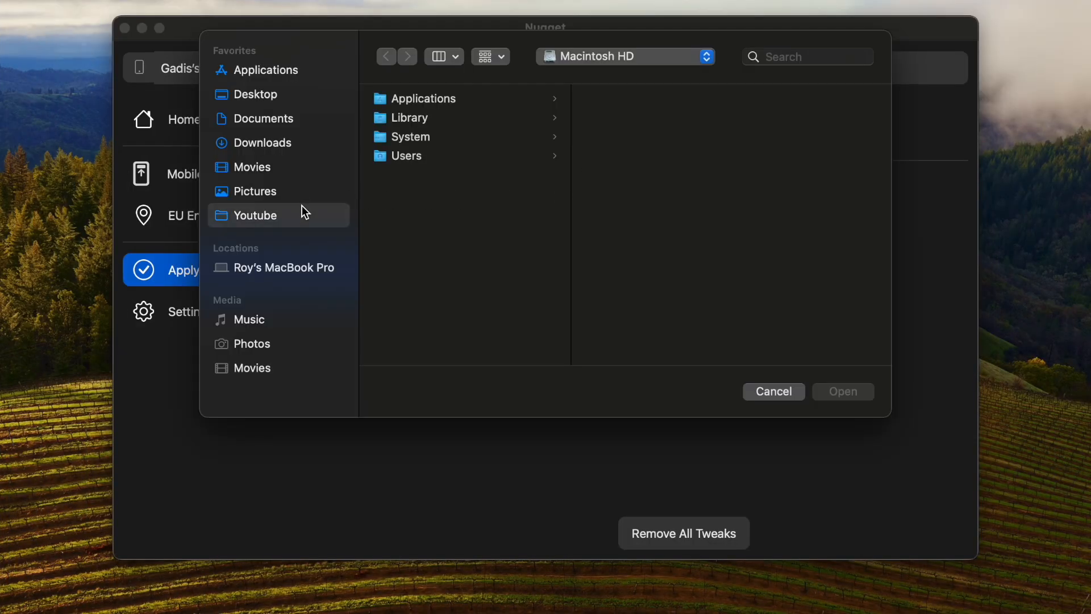
pyautogui.click(254, 191)
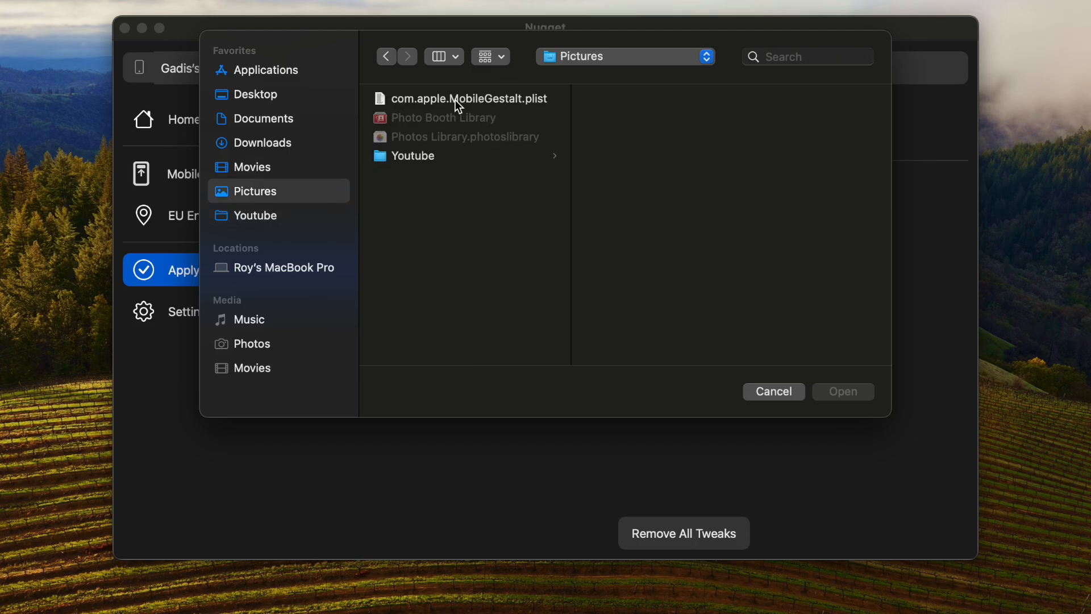
pyautogui.click(842, 391)
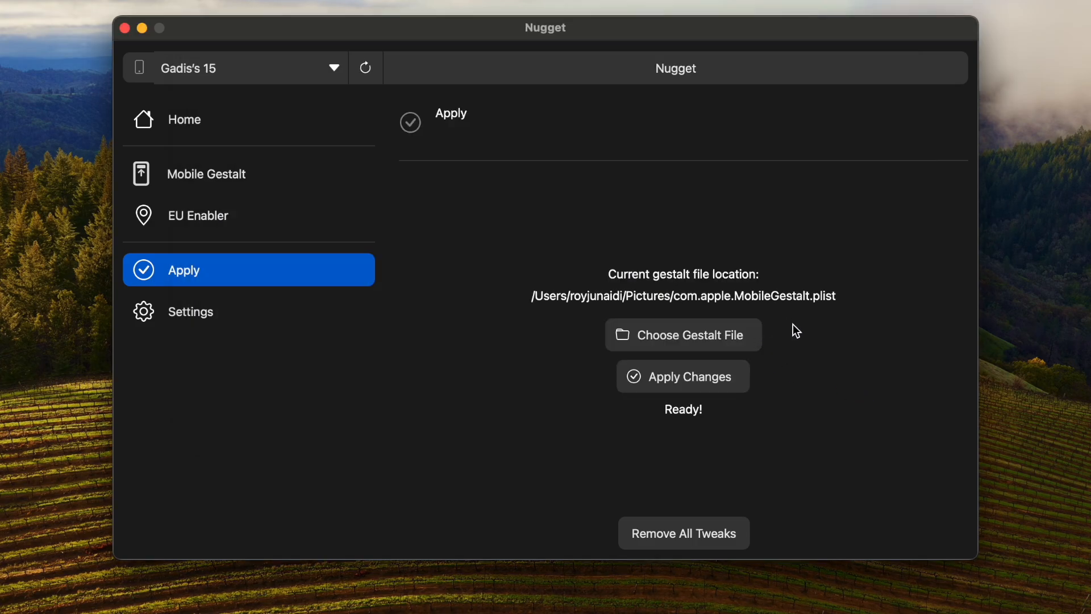
pyautogui.moveTo(684, 381)
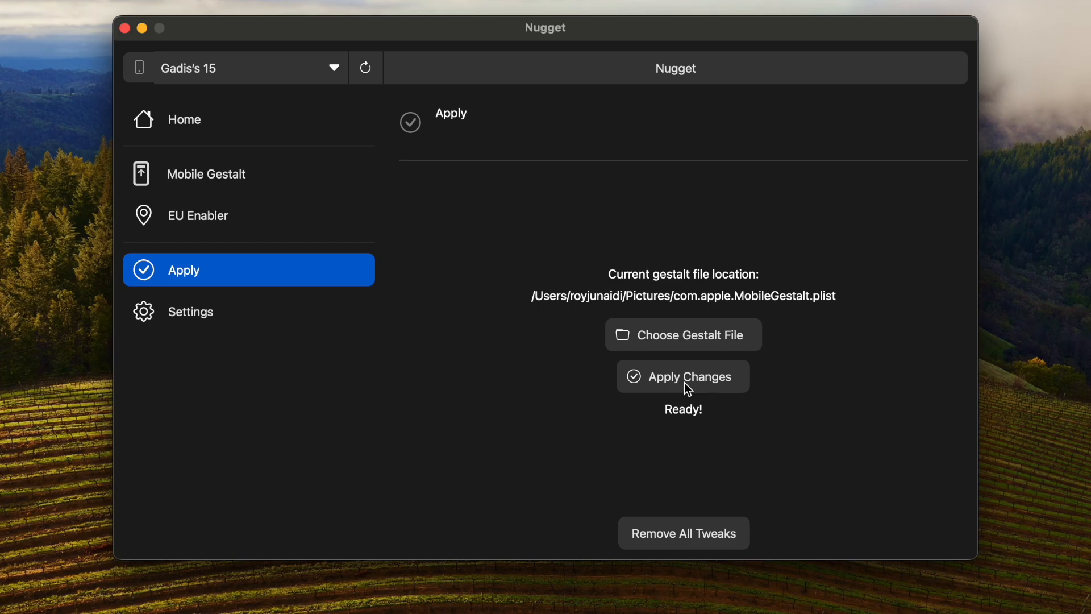
# Apply the tweaks to the iPhone and acknowledge the restart notice
pyautogui.click(683, 376)
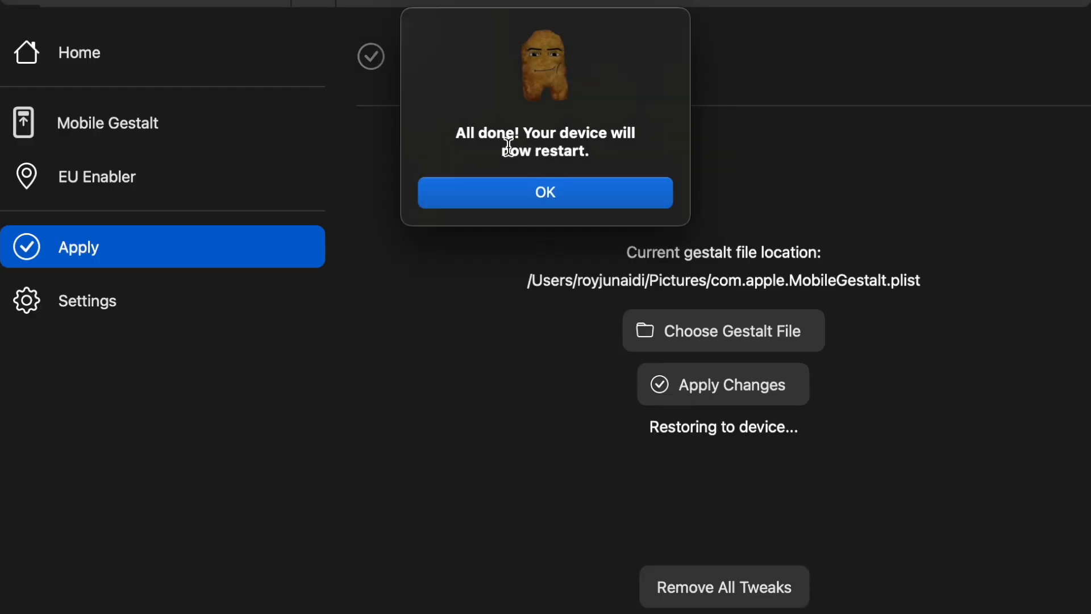
pyautogui.click(545, 193)
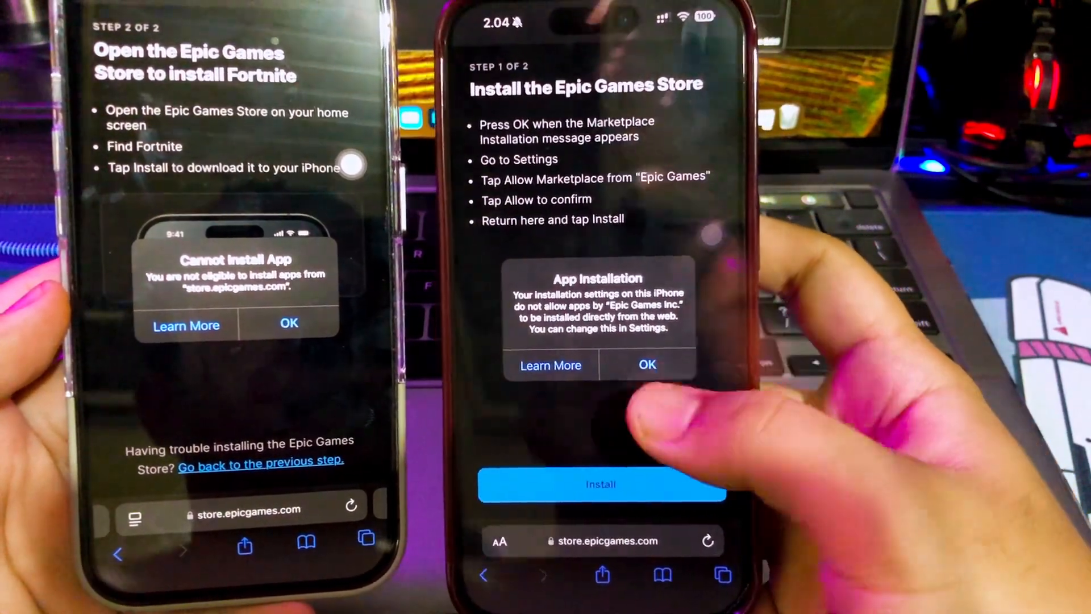
# Accept the Epic Games Store installation alert and launch the installed app
pyautogui.click(646, 364)
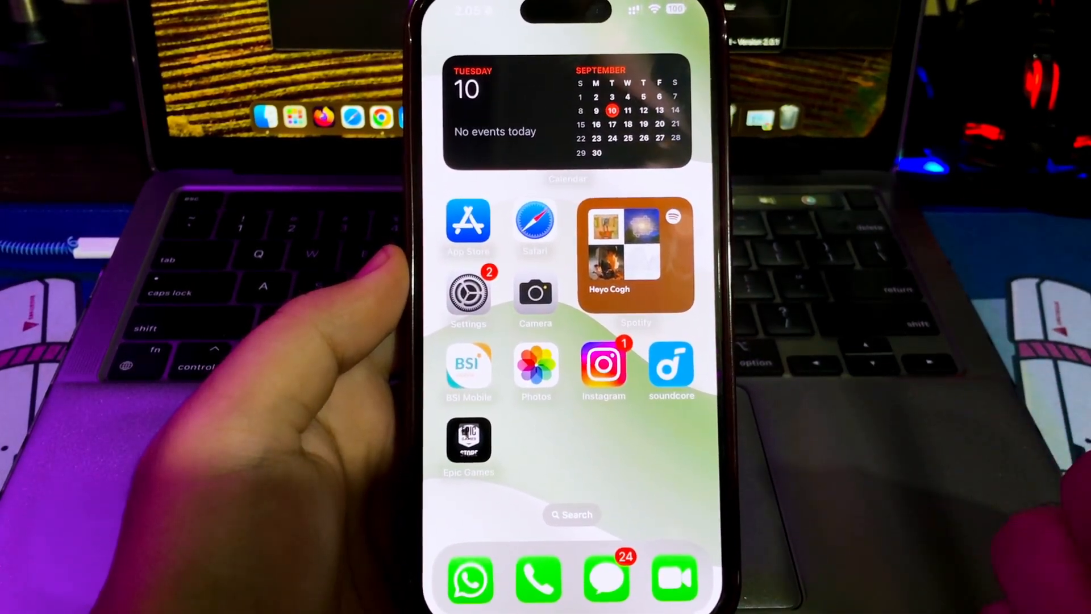
pyautogui.click(468, 442)
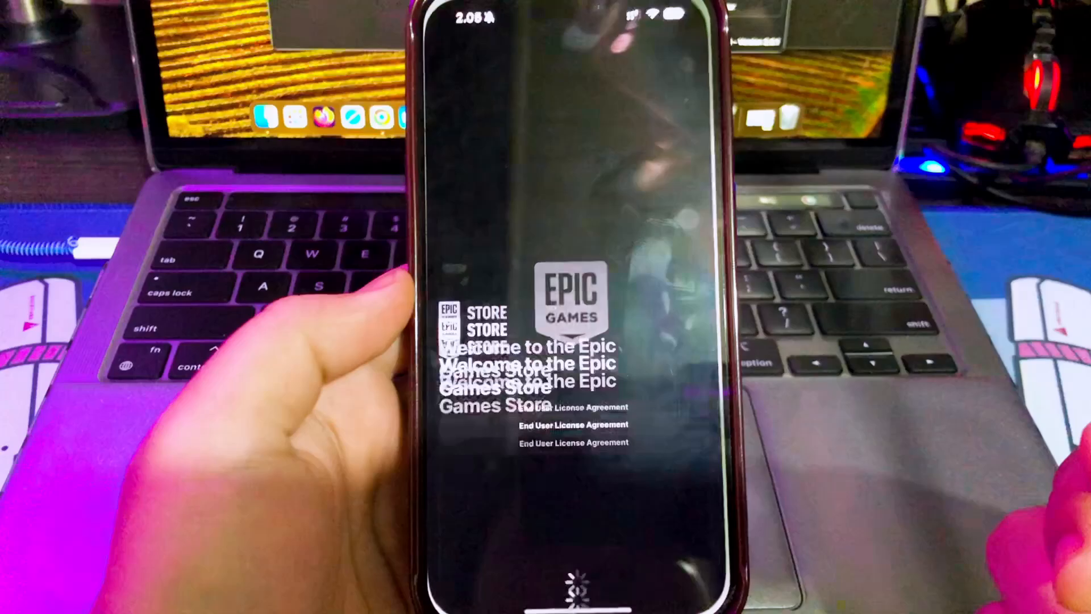